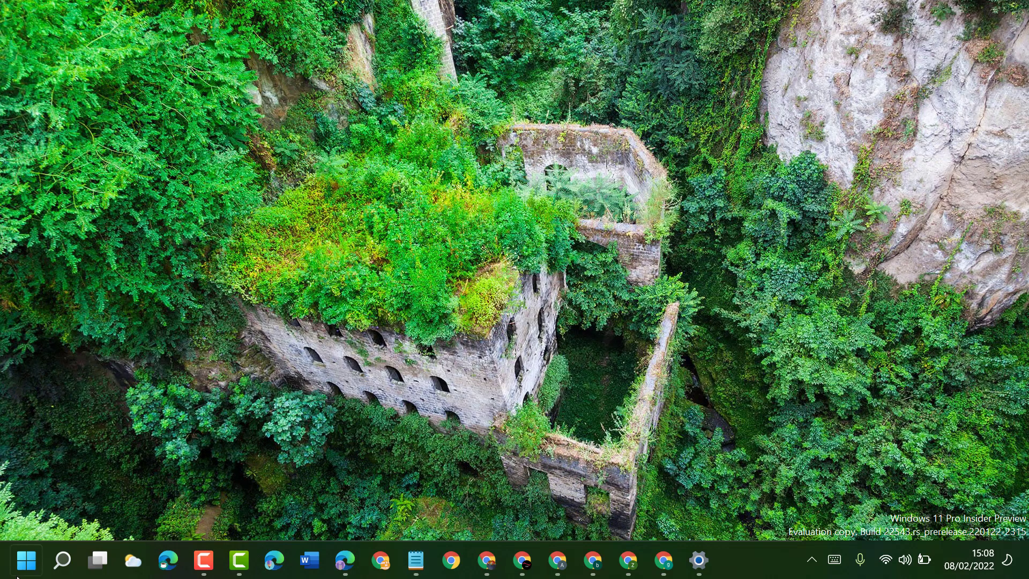
Find Control Panel through Start menu search and open it showing large icons
left_click(26, 560)
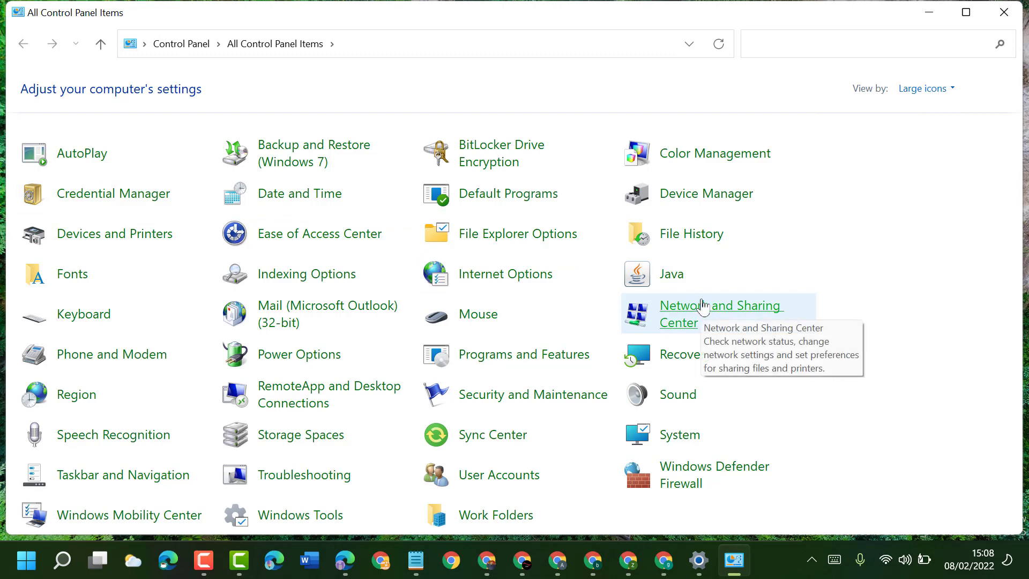
Open the Wi-Fi (pro) properties via Network and Sharing Center and Wi-Fi Status
left_click(720, 306)
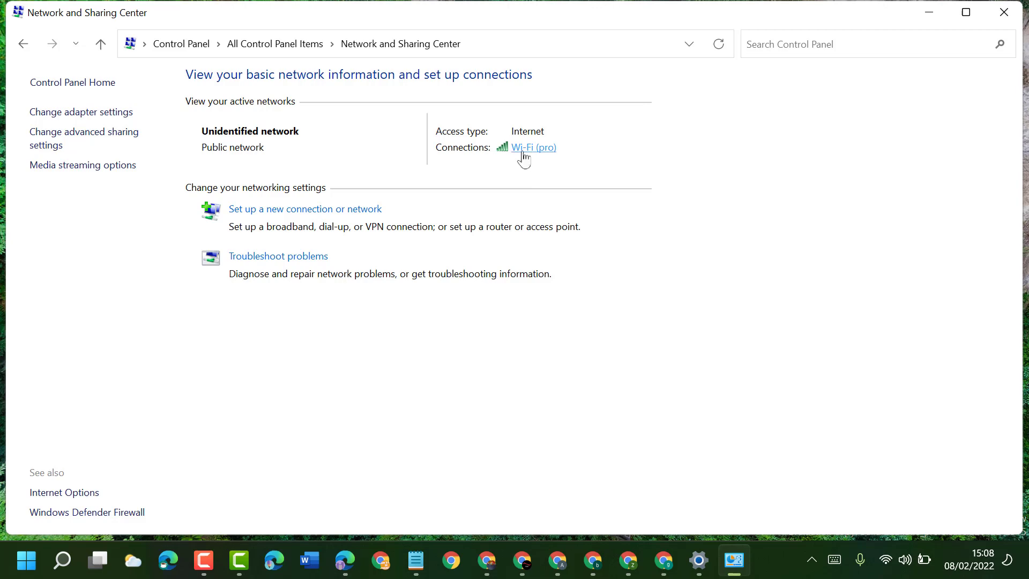
left_click(533, 147)
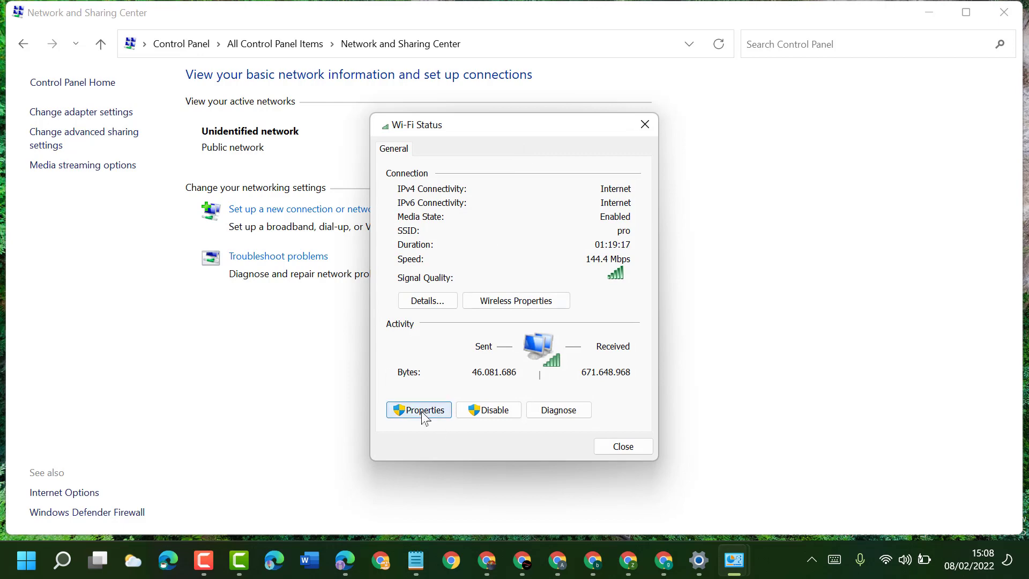
left_click(419, 410)
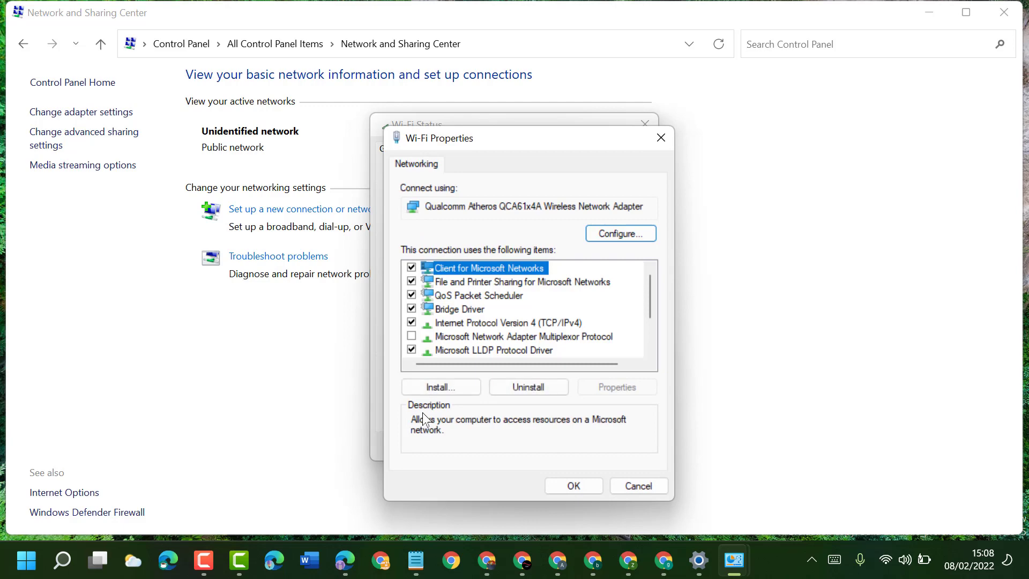
mouse_move(501, 331)
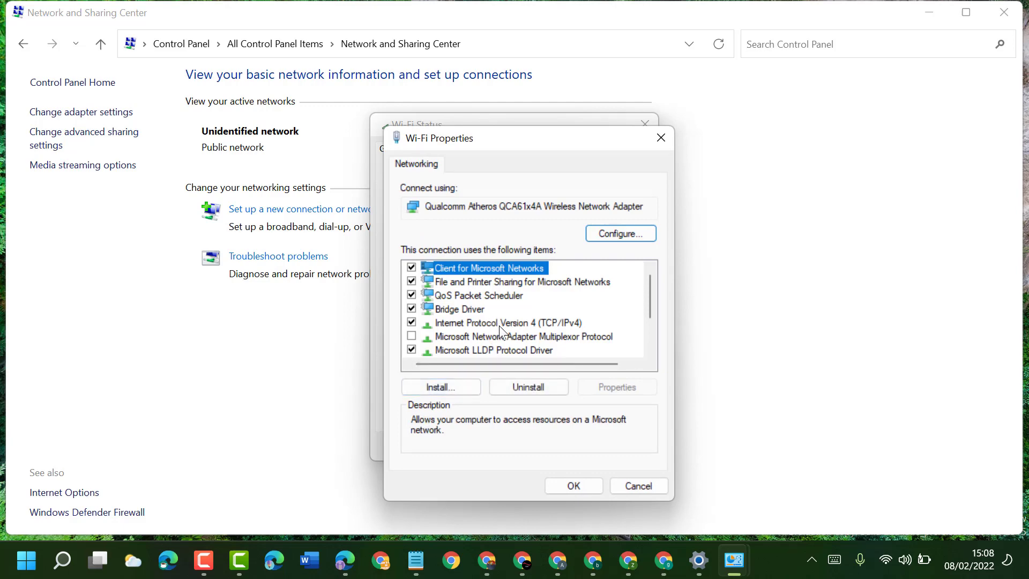
mouse_move(567, 334)
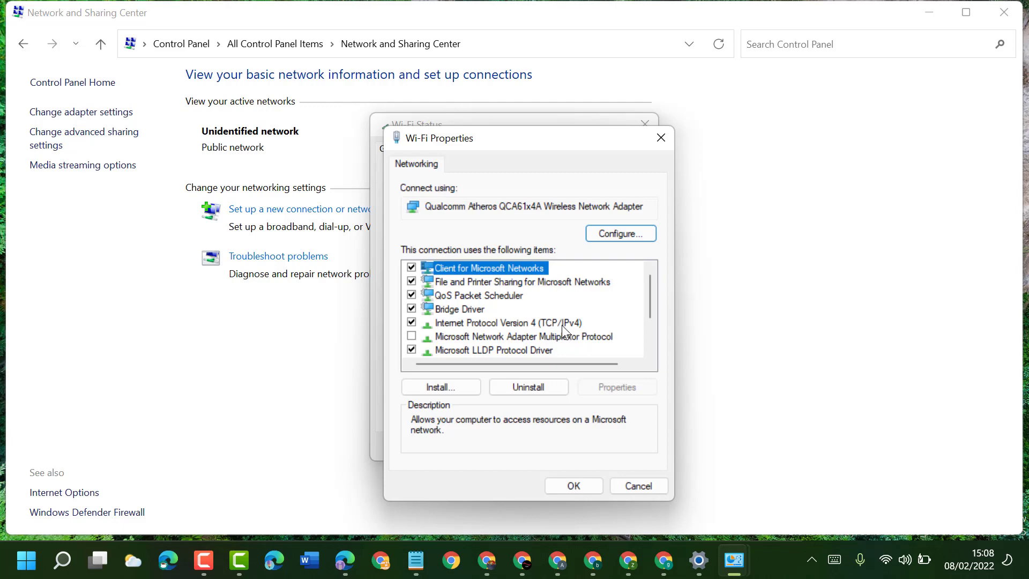
Select Internet Protocol Version 4 (TCP/IPv4) and open its properties
left_click(511, 323)
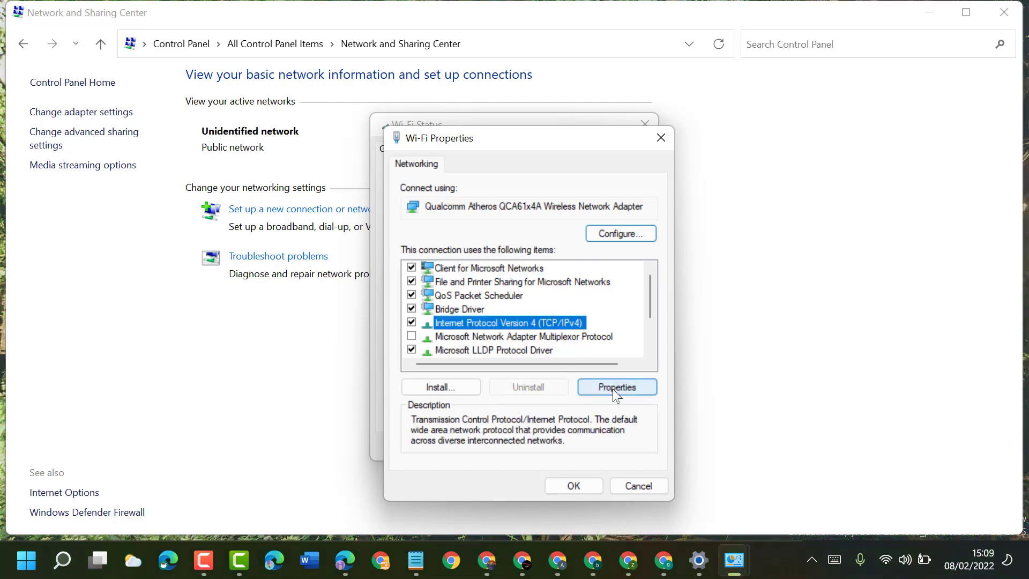
left_click(614, 387)
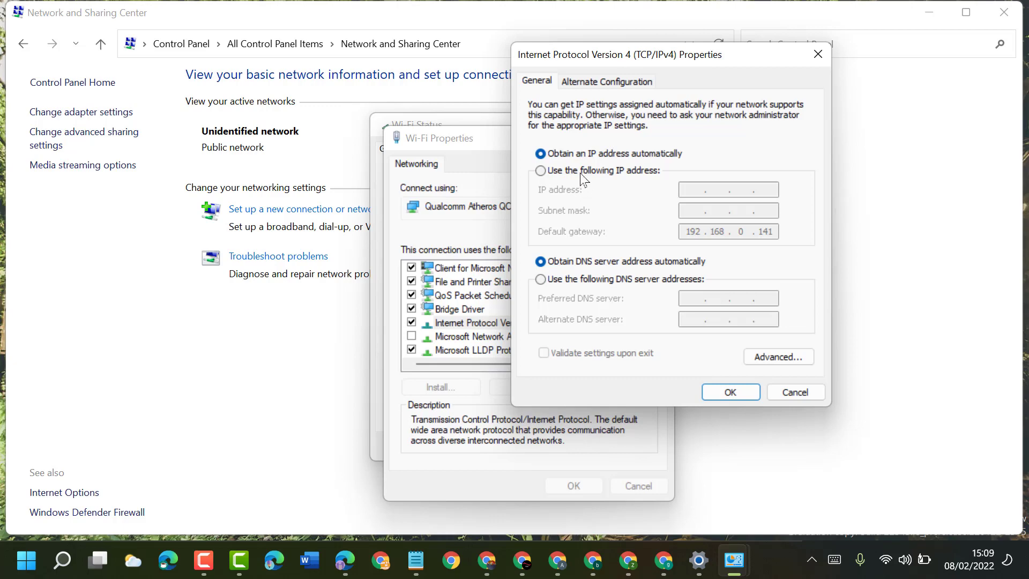
Choose 'Use the following IP address', enabling manual DNS server addresses too
left_click(540, 171)
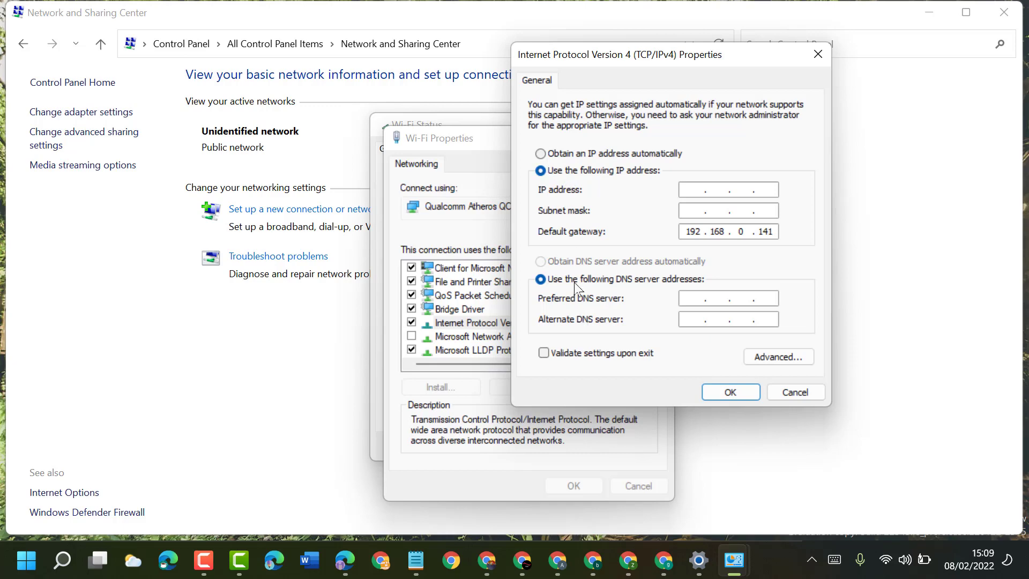
mouse_move(623, 292)
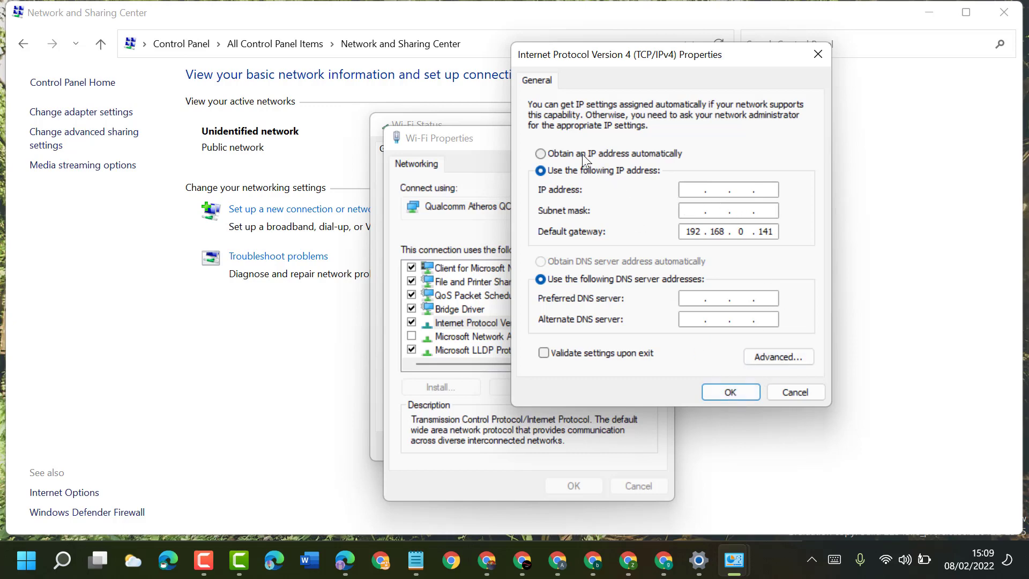
Toggle the IPv4 radio options, ending on manual IP address entry
left_click(539, 153)
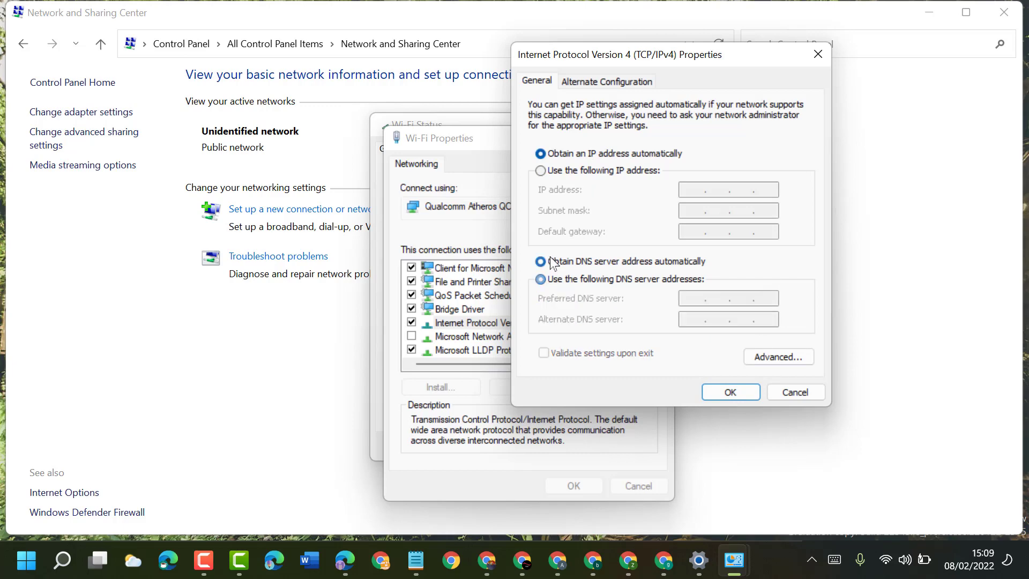
left_click(540, 261)
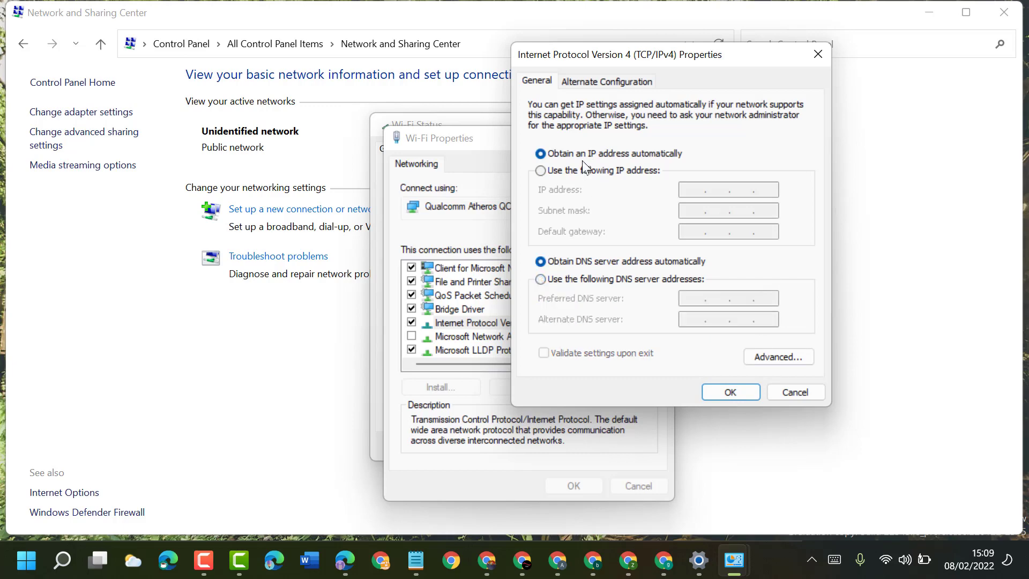
mouse_move(532, 191)
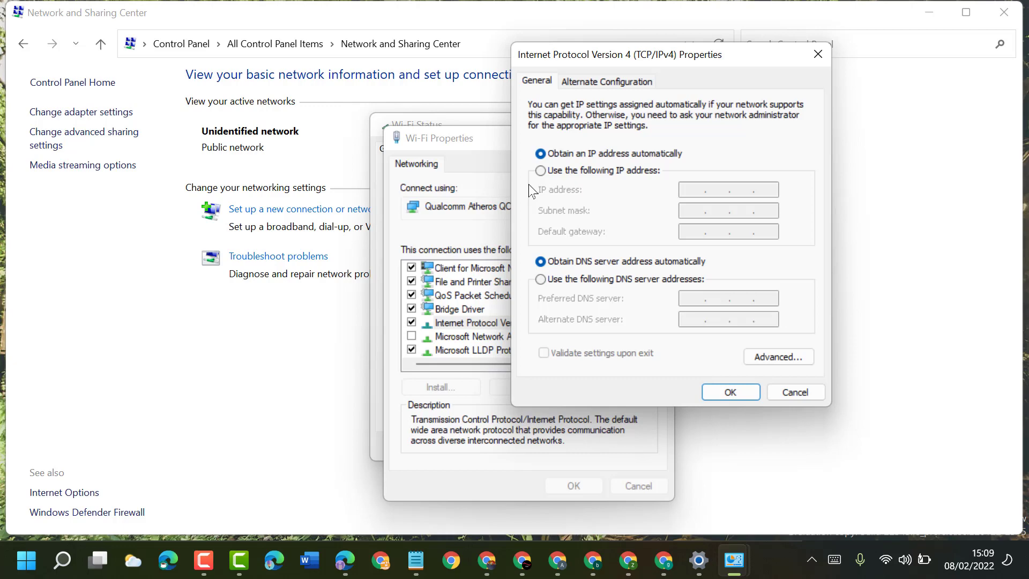
left_click(539, 171)
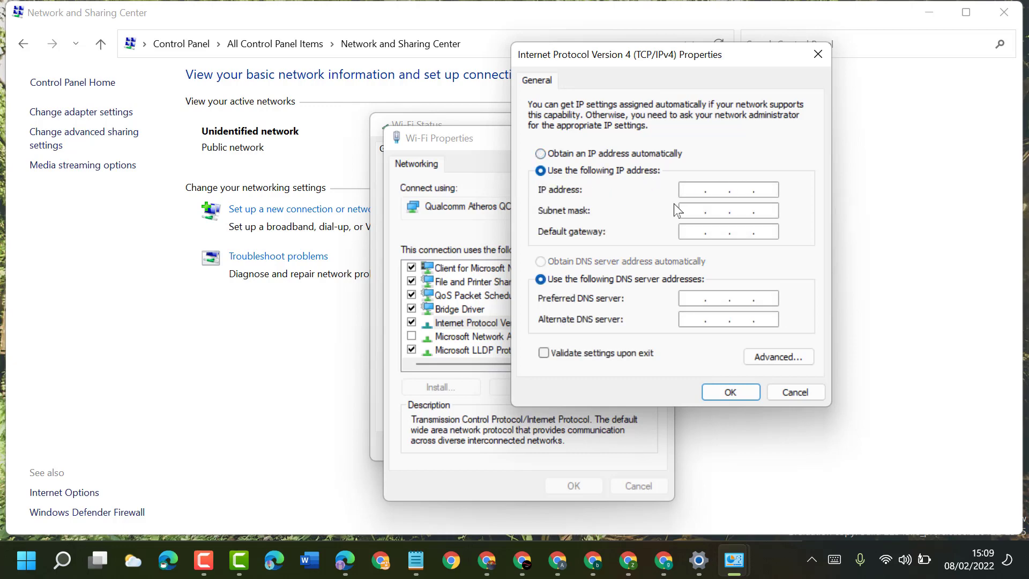
mouse_move(672, 185)
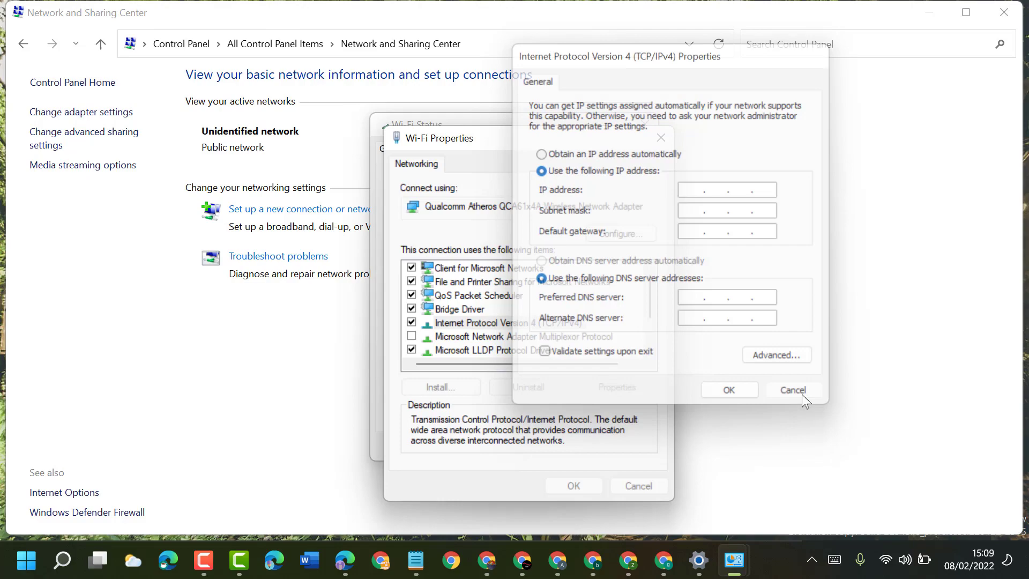
Cancel IPv4 settings, close Wi-Fi Status and Network and Sharing Center, and show the Notepad note
left_click(792, 389)
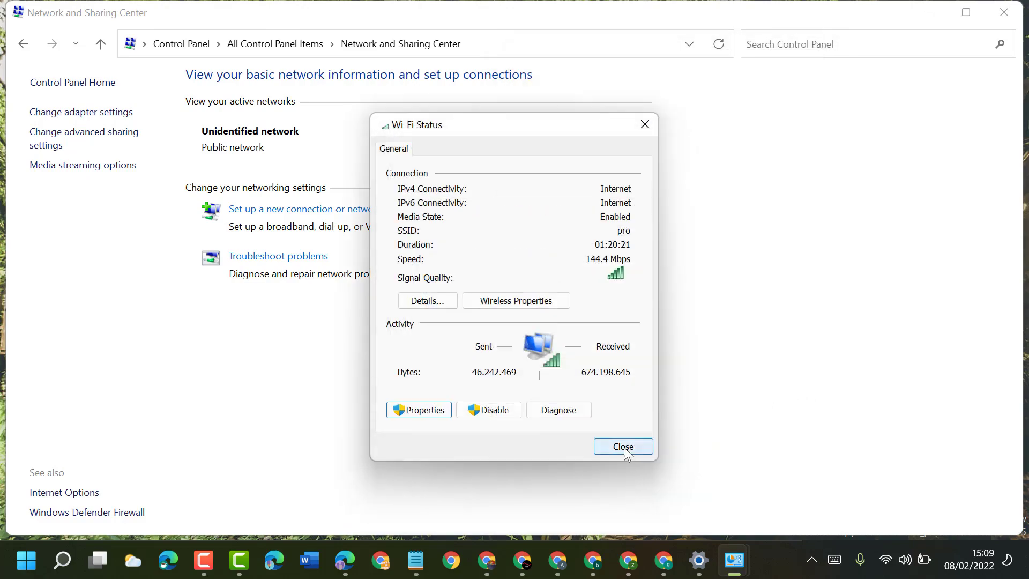
left_click(623, 447)
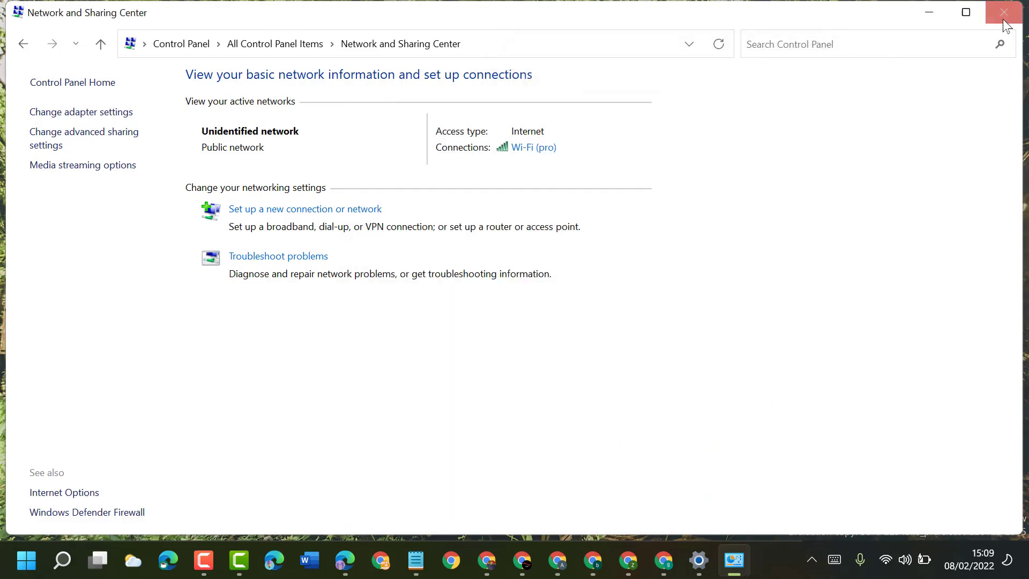
left_click(1004, 12)
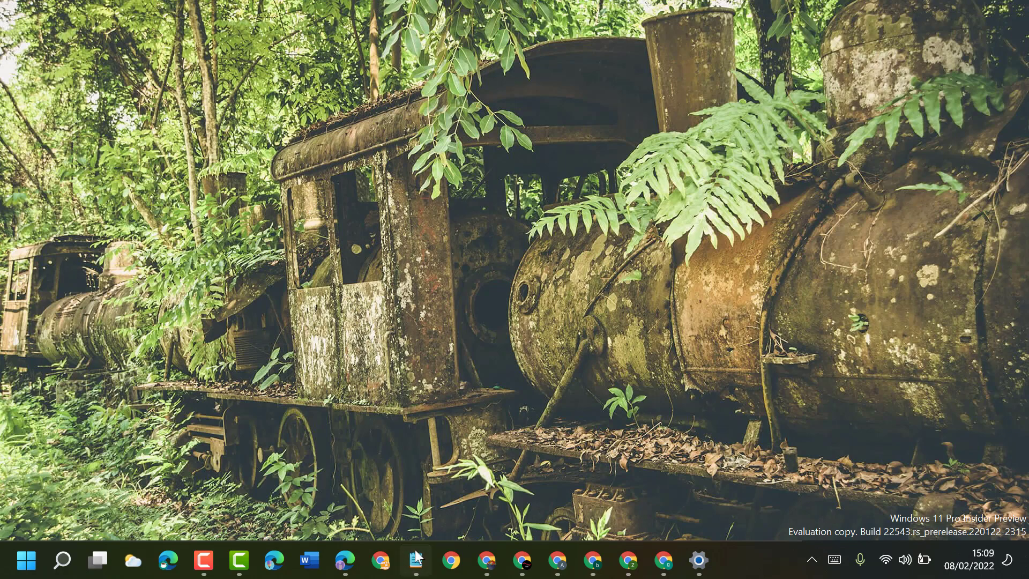
left_click(416, 561)
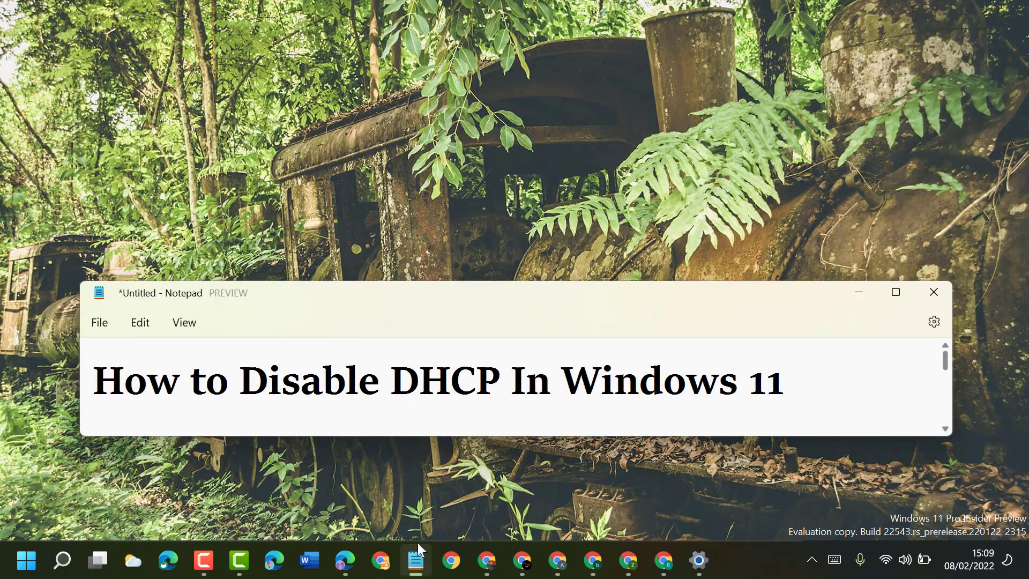